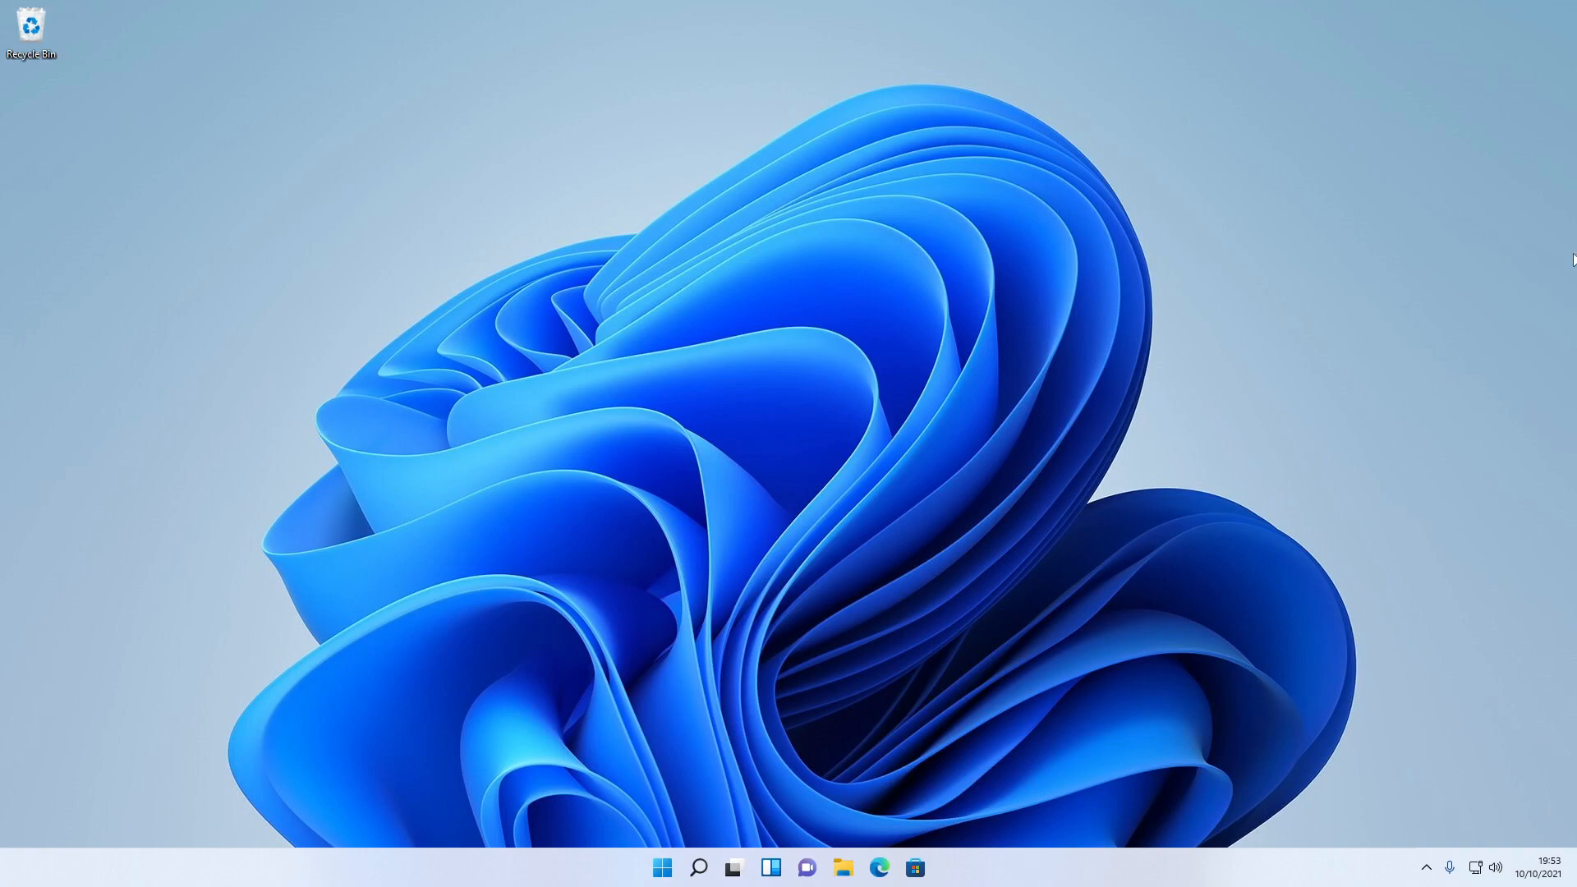
Open Windows Settings from the Start button's right-click Quick Link menu.
{"action": "right_click", "coordinate": [660, 867]}
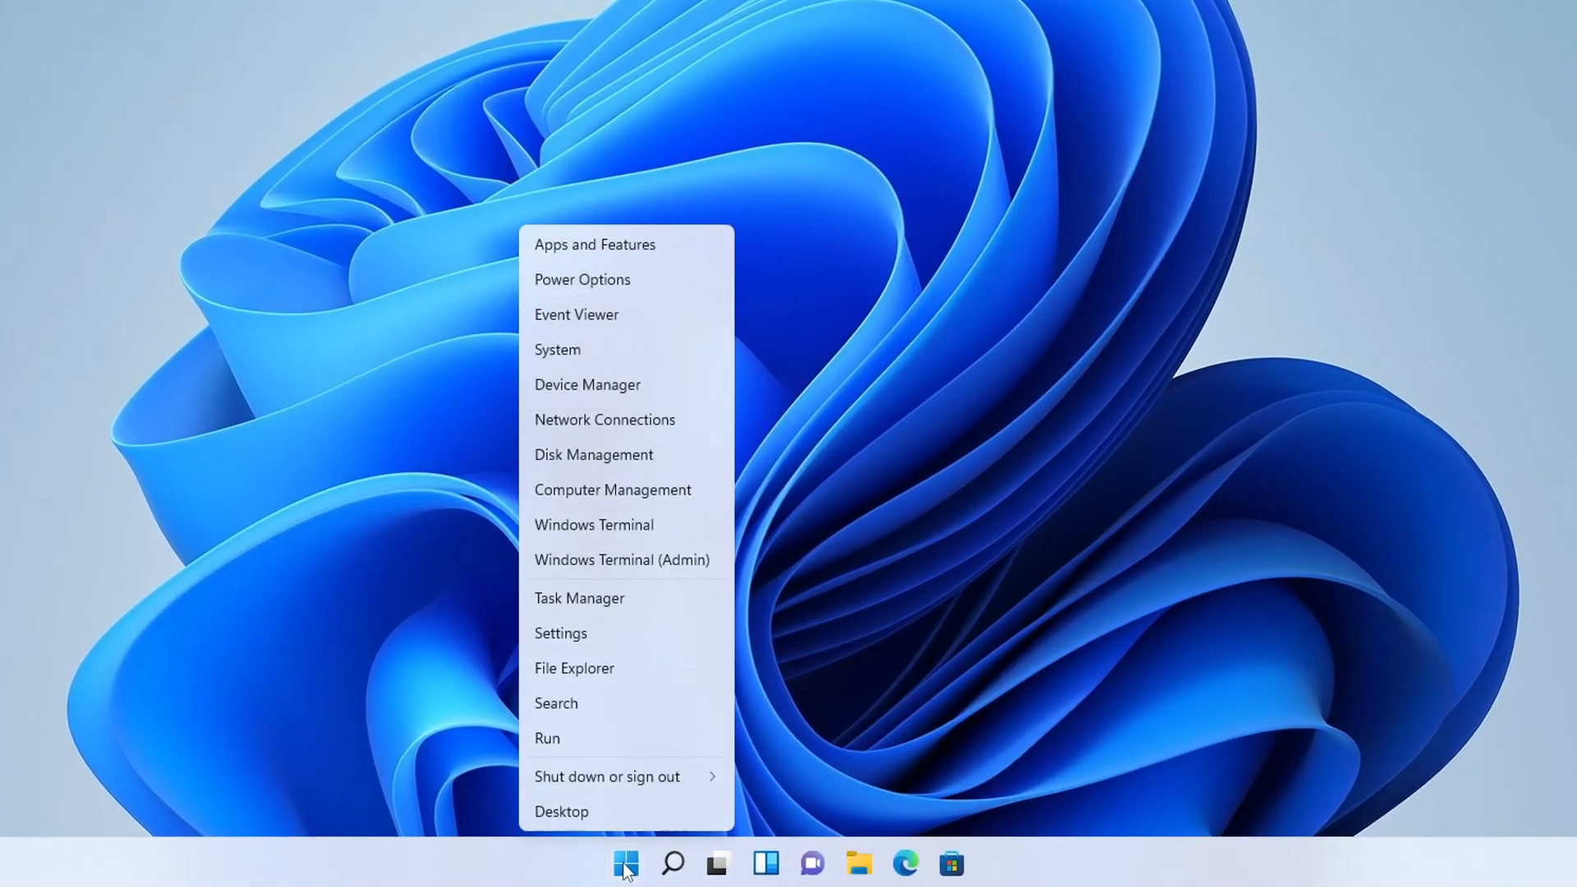
{"action": "mouse_move", "coordinate": [690, 644]}
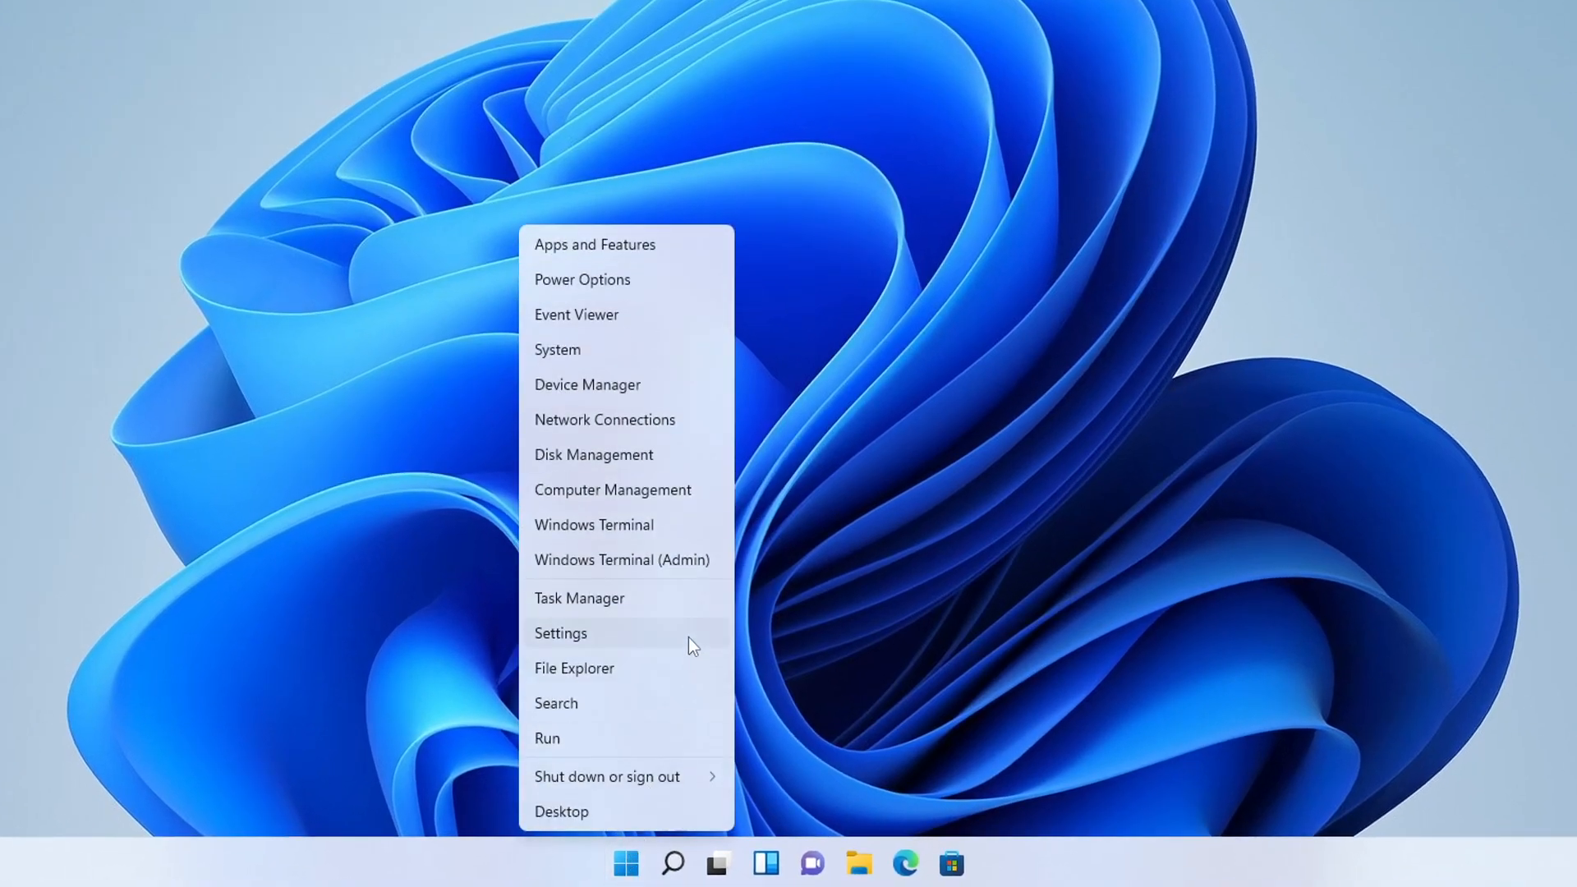
{"action": "left_click", "coordinate": [560, 632]}
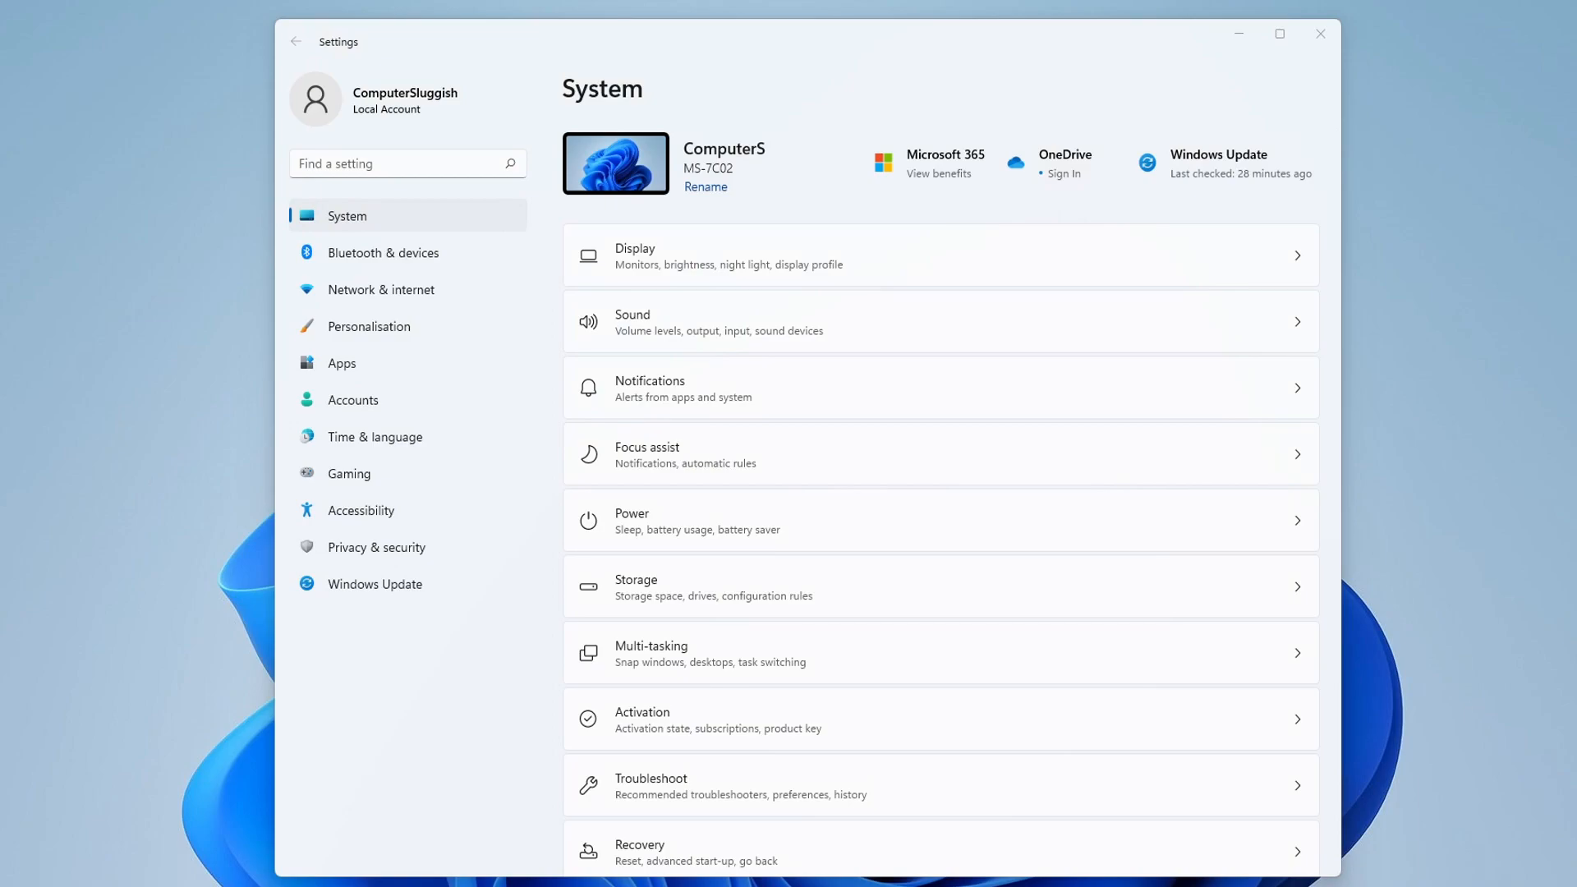
{"action": "mouse_move", "coordinate": [412, 232]}
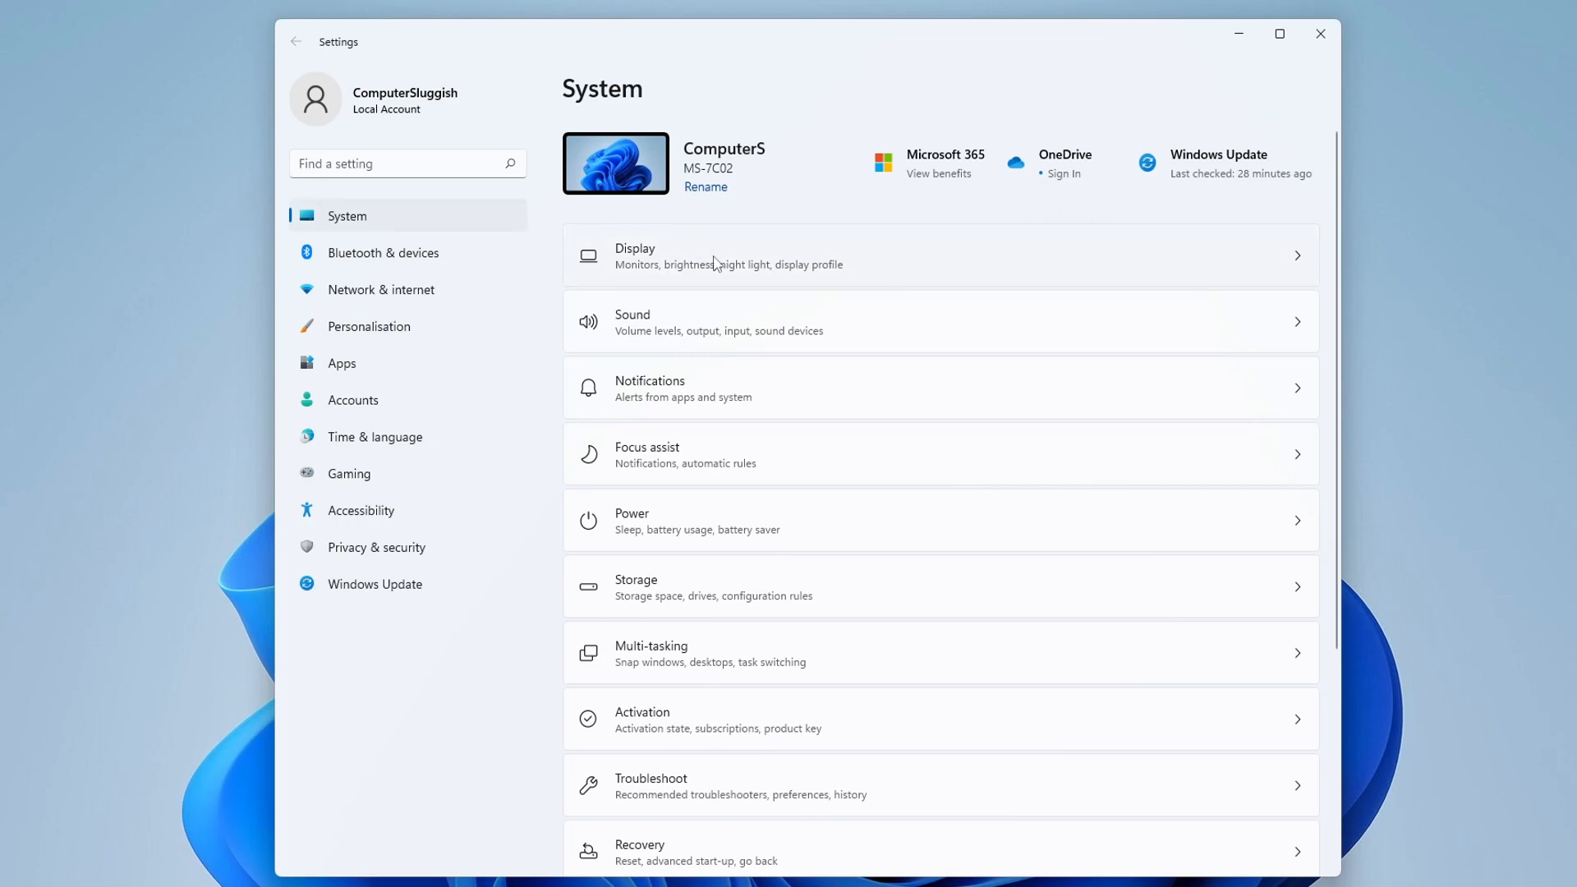
Navigate from System to Display, then to the Graphics related setting.
{"action": "left_click", "coordinate": [939, 256]}
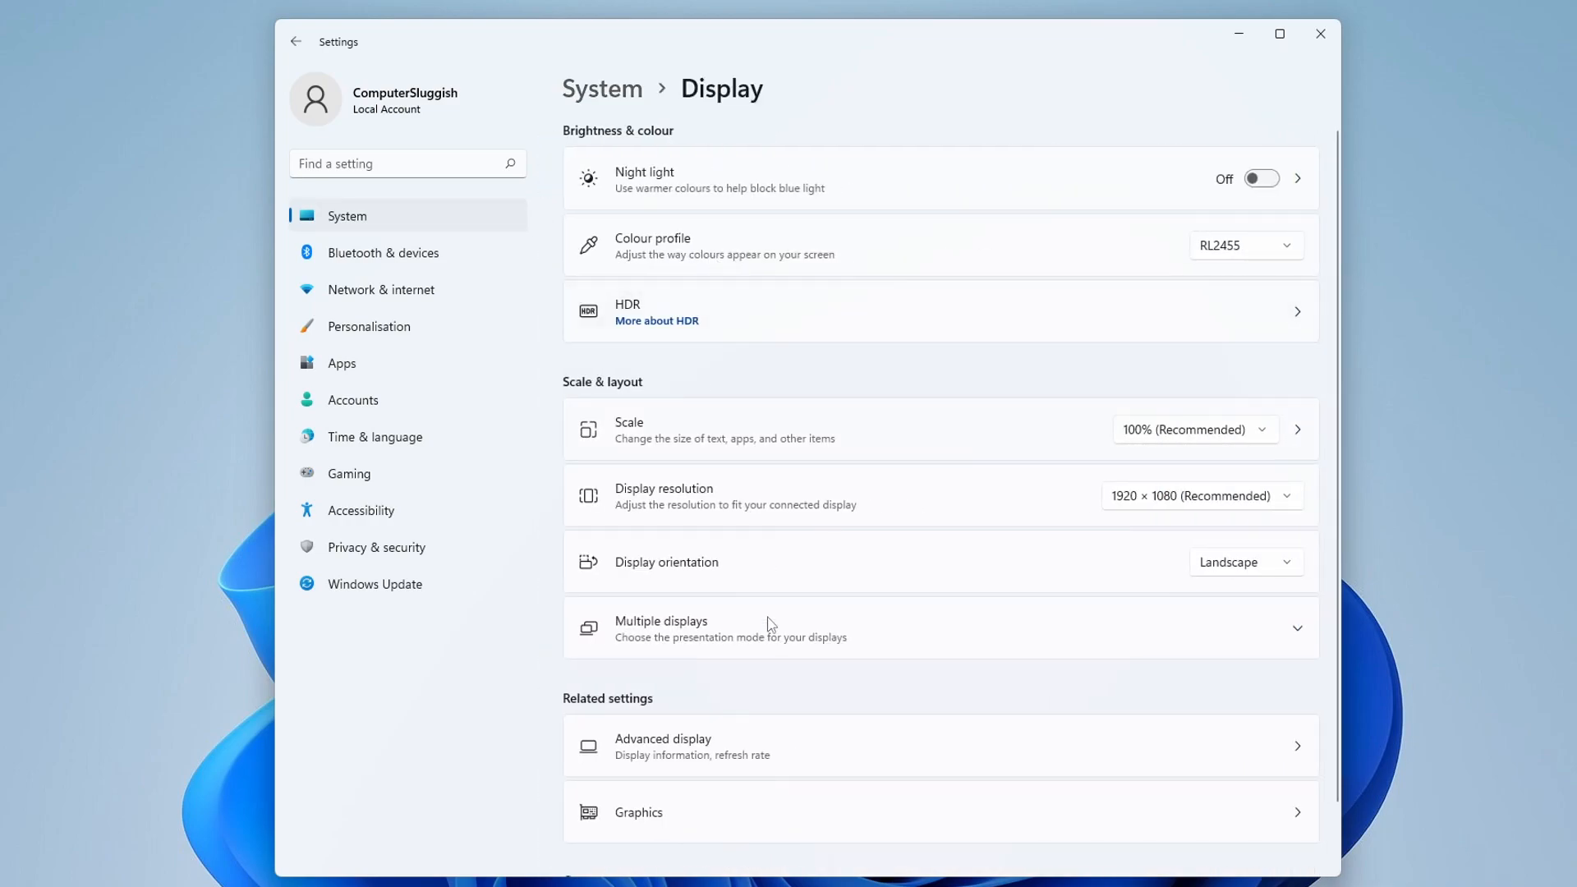
{"action": "left_click", "coordinate": [637, 813]}
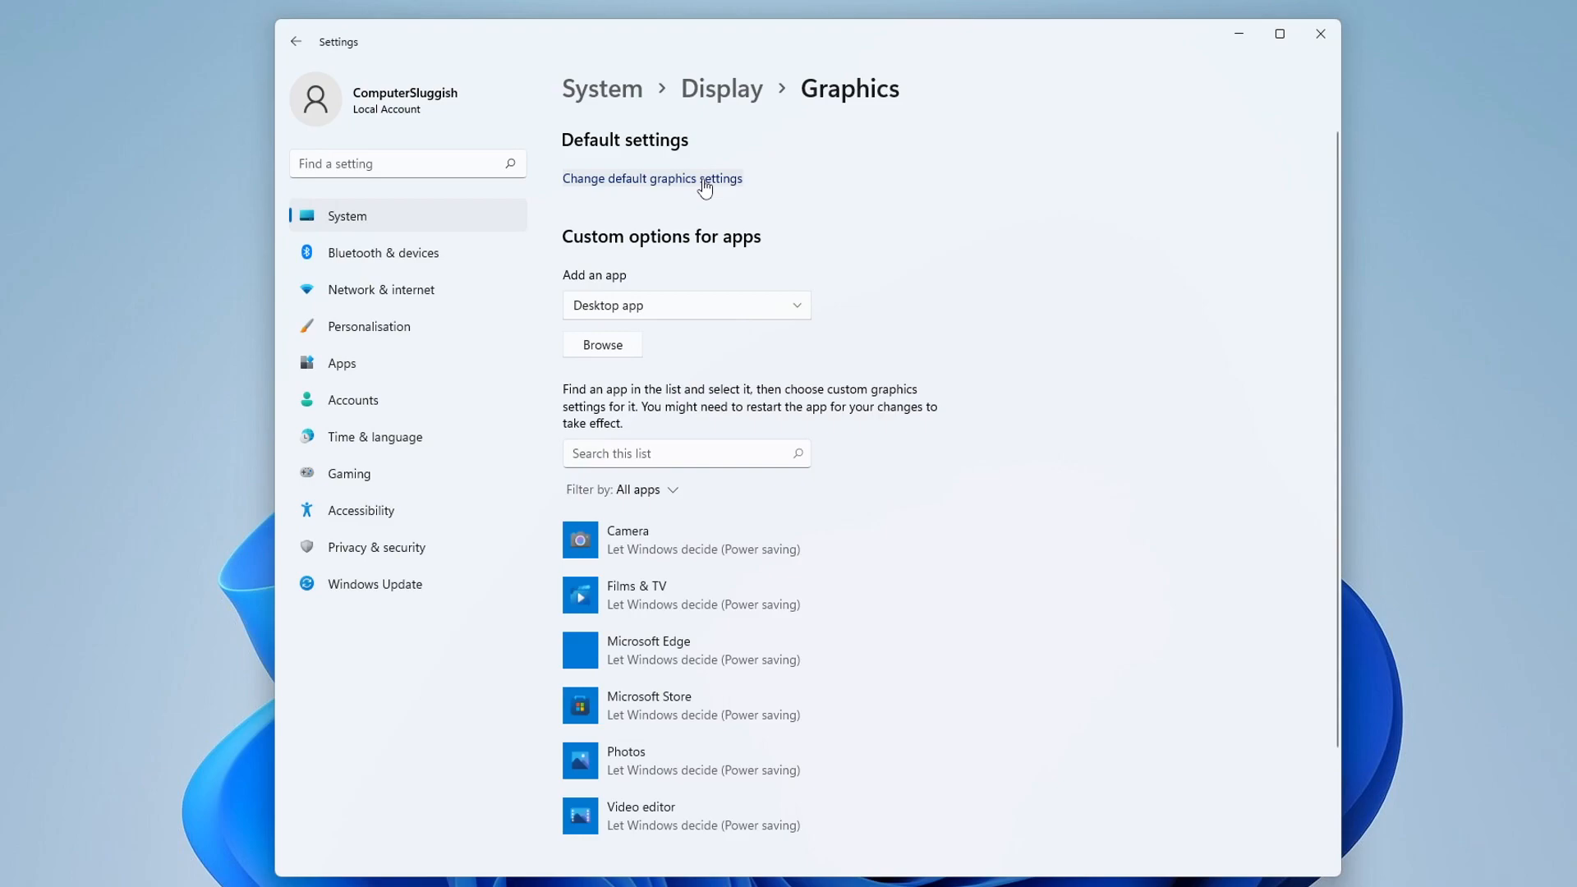
{"action": "mouse_move", "coordinate": [699, 190]}
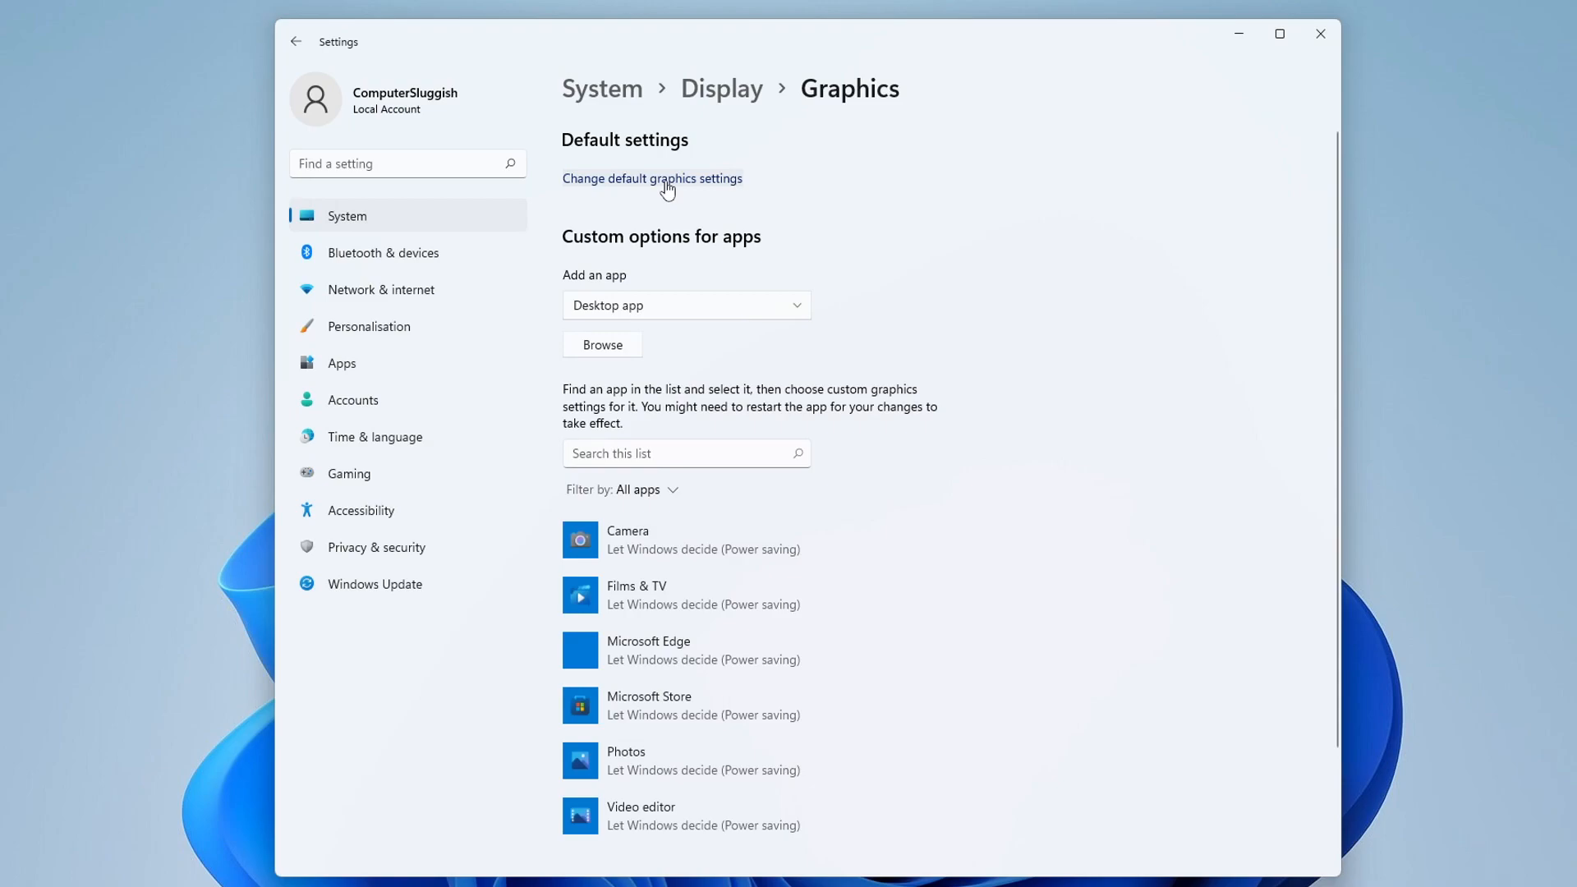
Follow the 'Change default graphics settings' link to view GPU scheduling.
{"action": "left_click", "coordinate": [651, 178]}
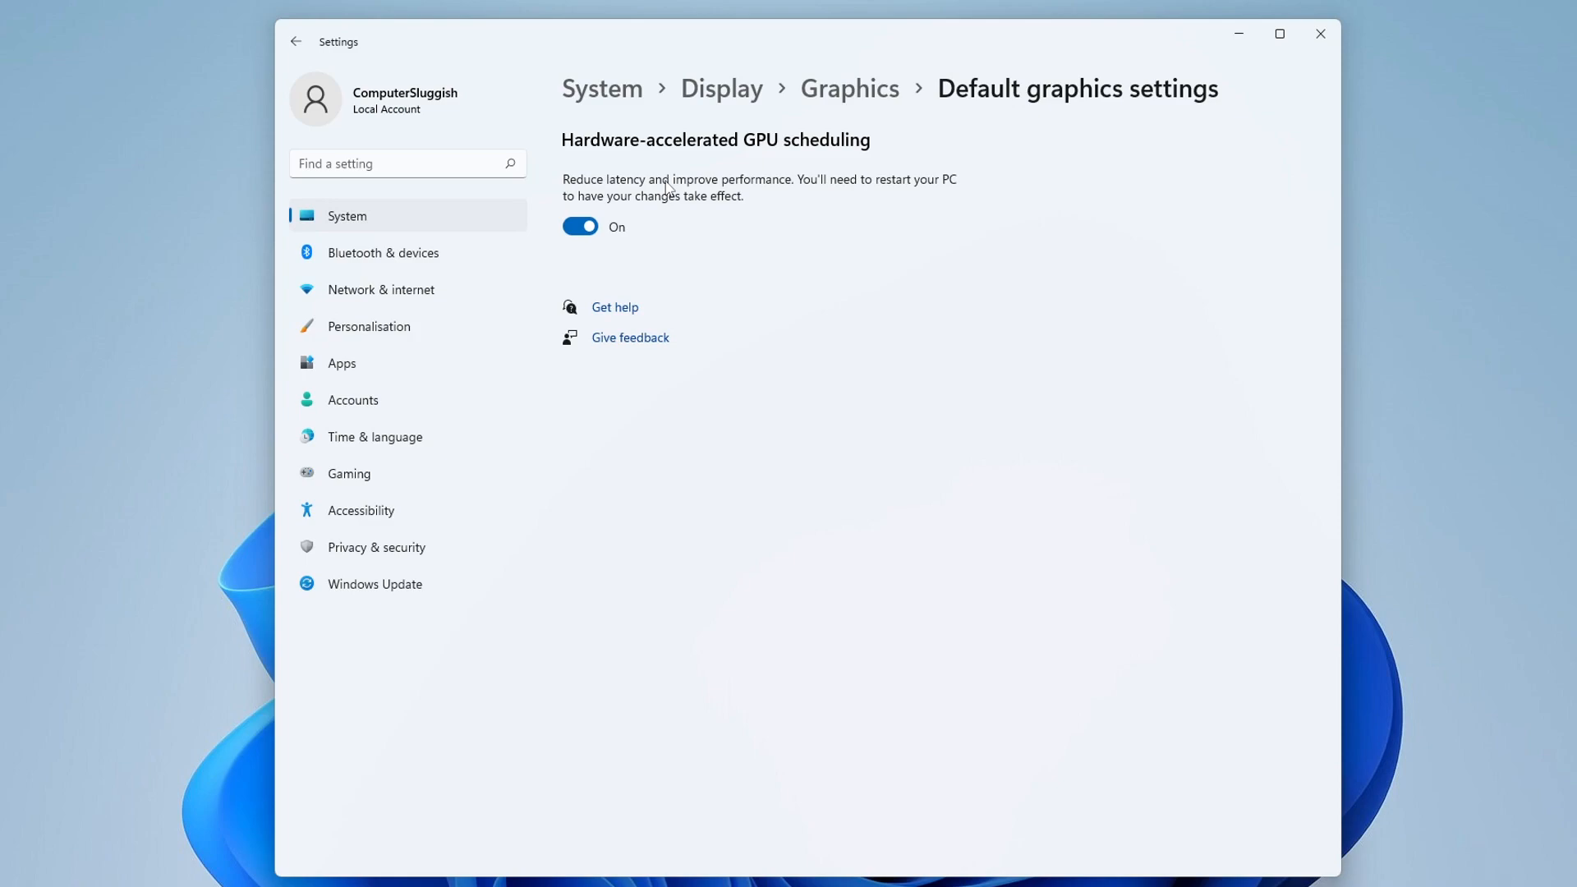
{"action": "mouse_move", "coordinate": [663, 209]}
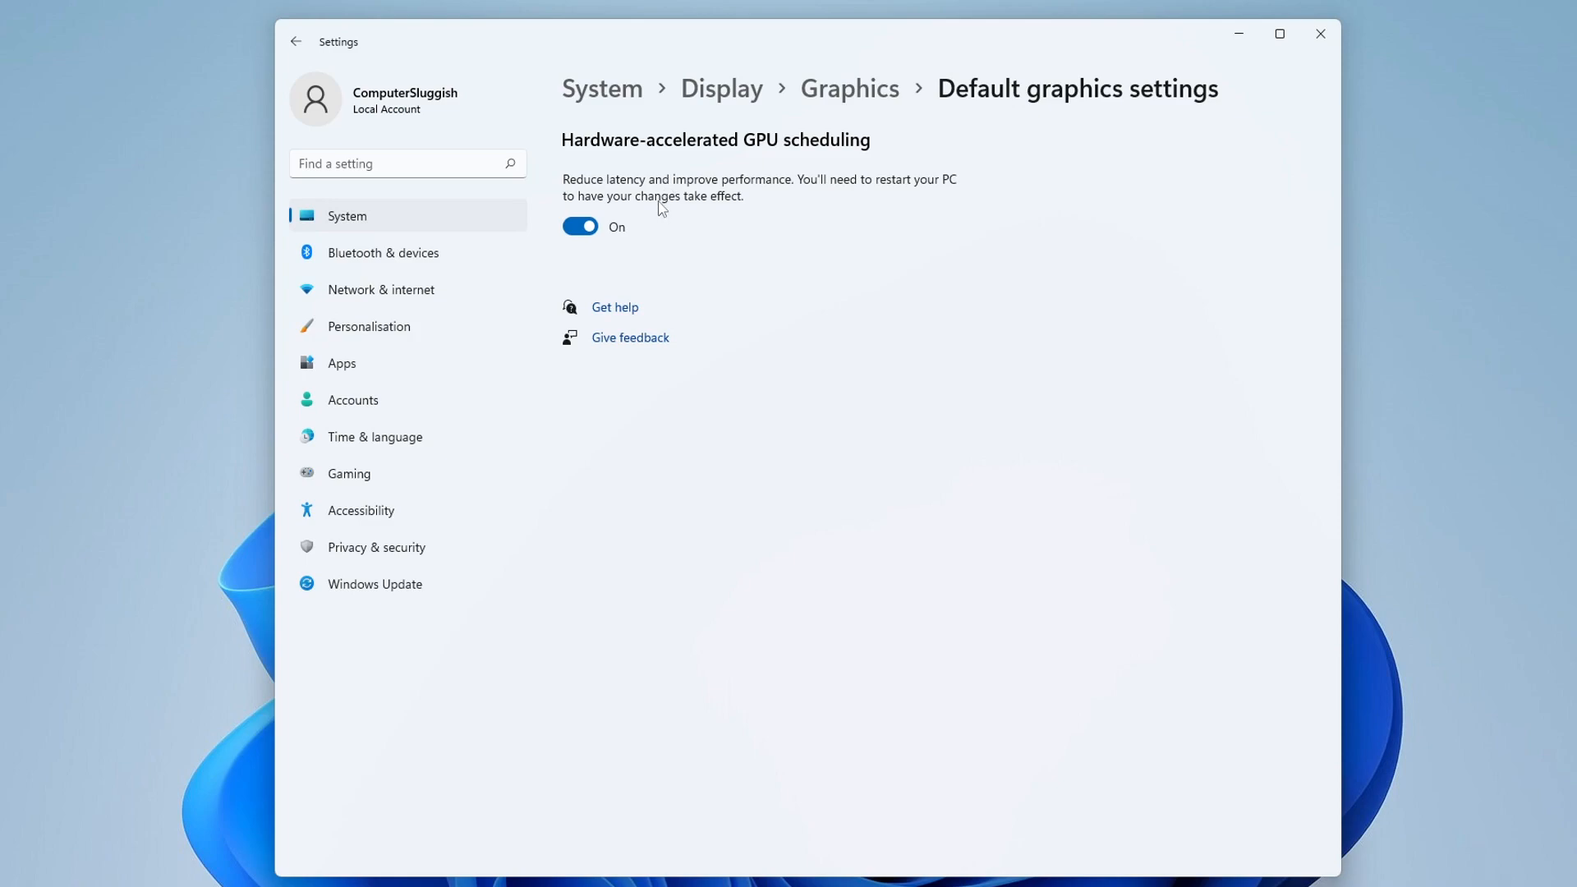